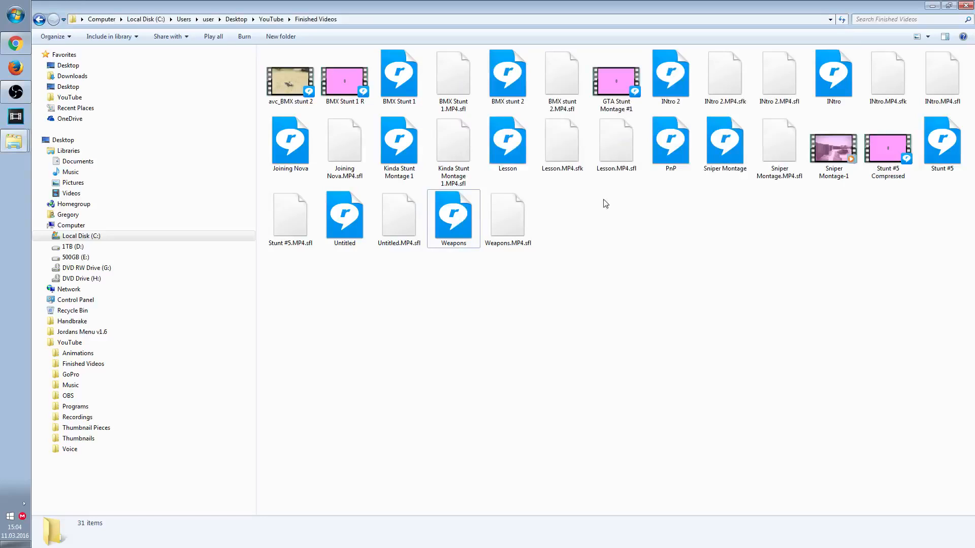
{"action": "mouse_move", "coordinate": [610, 215]}
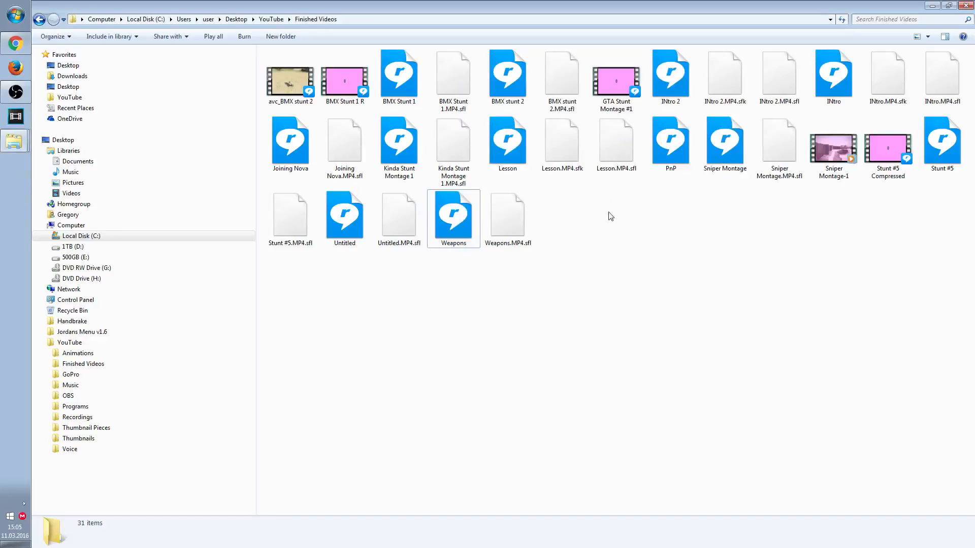
{"action": "mouse_move", "coordinate": [442, 367]}
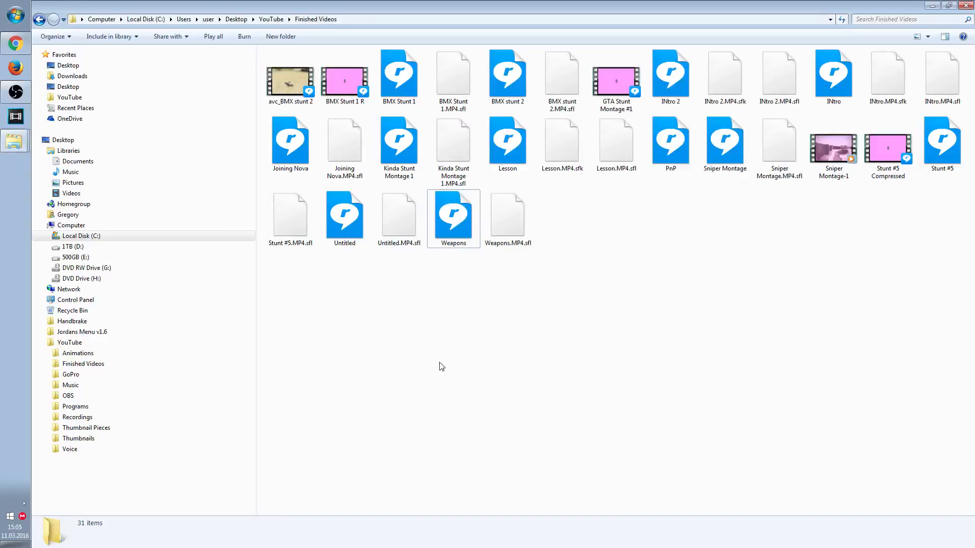
{"action": "mouse_move", "coordinate": [435, 374]}
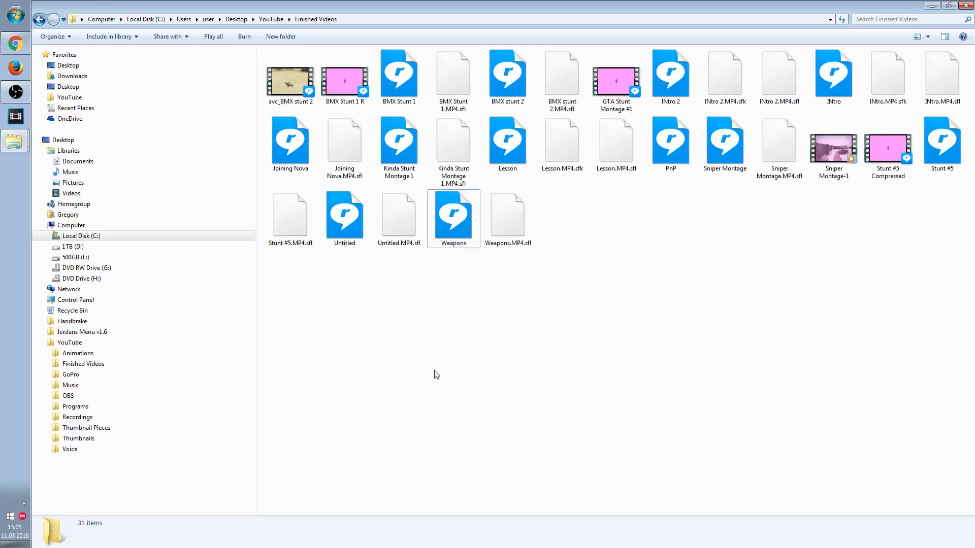
{"action": "mouse_move", "coordinate": [636, 245]}
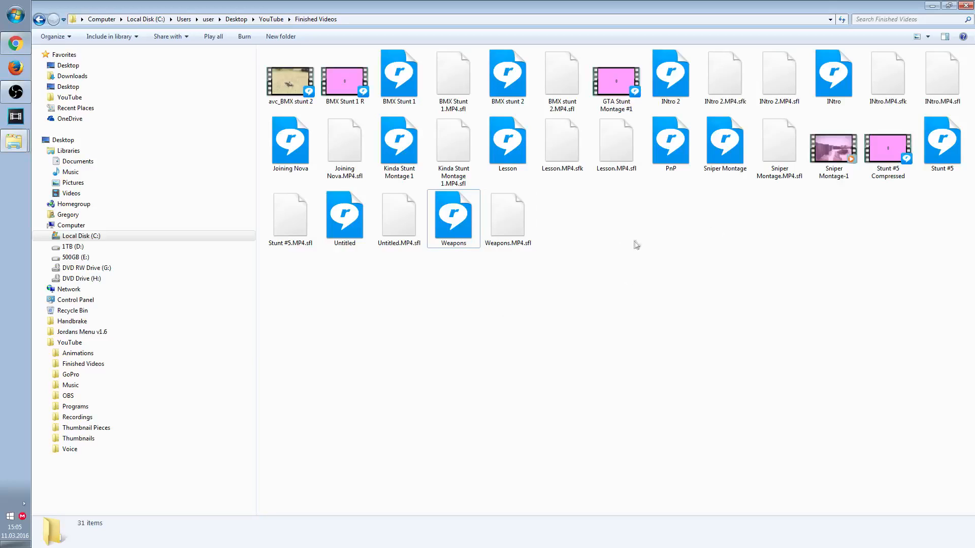
Select the Weapons video in Finished Videos to read its 359 MB size
{"action": "left_click", "coordinate": [453, 216]}
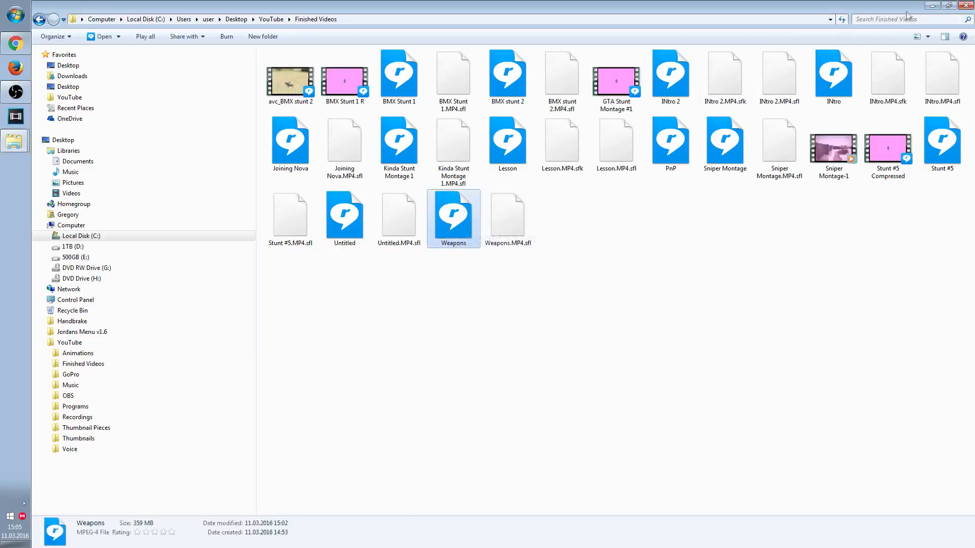
Minimize Explorer, select the Handbrake desktop shortcut and dismiss its context menu unused
{"action": "left_click", "coordinate": [962, 6]}
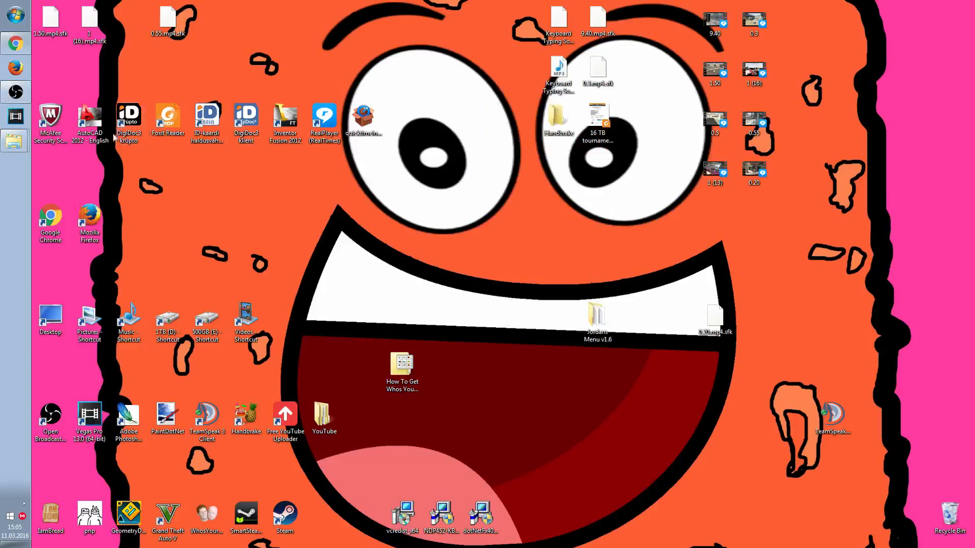
{"action": "left_click", "coordinate": [246, 413]}
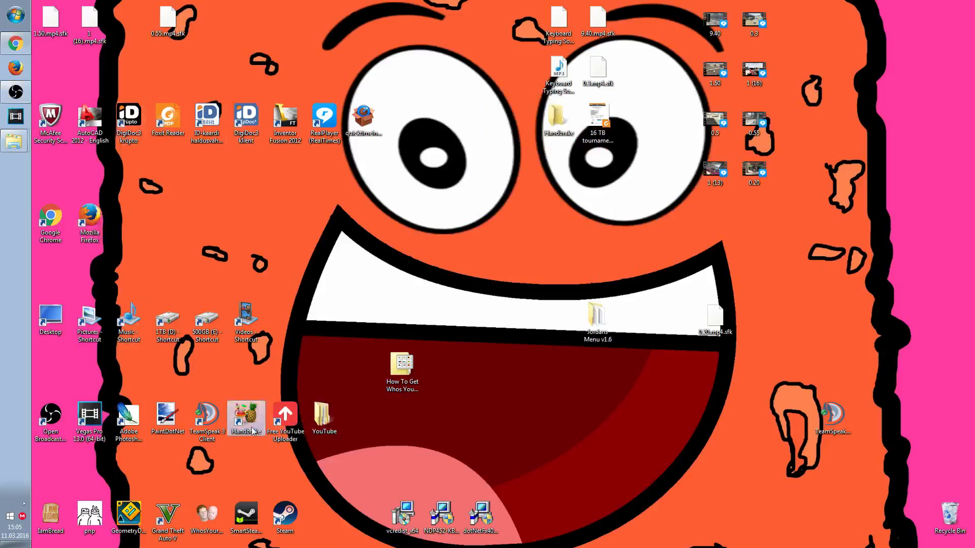
{"action": "right_click", "coordinate": [246, 417]}
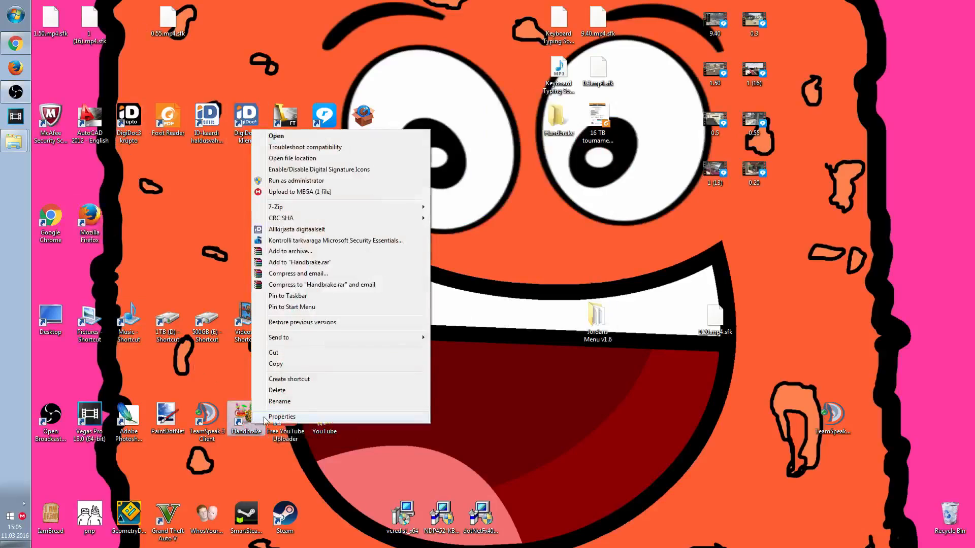
{"action": "left_click", "coordinate": [281, 416]}
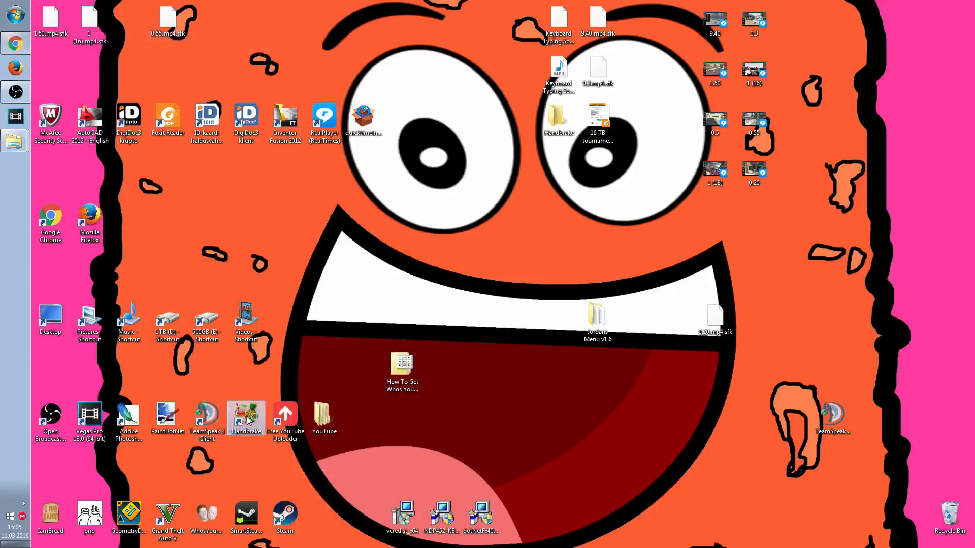
Launch HandBrake and load the Weapons video as the single-file source
{"action": "double_click", "coordinate": [244, 419]}
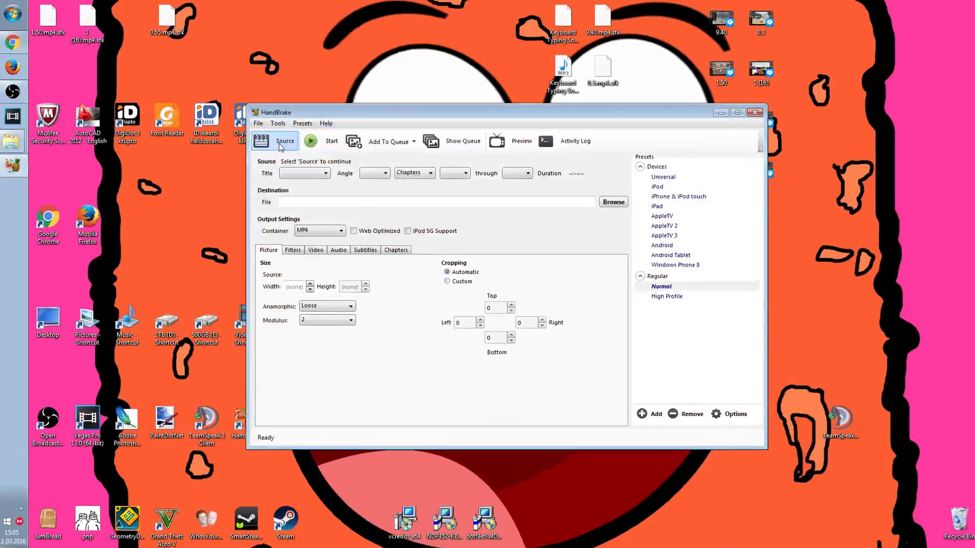
{"action": "left_click", "coordinate": [283, 140]}
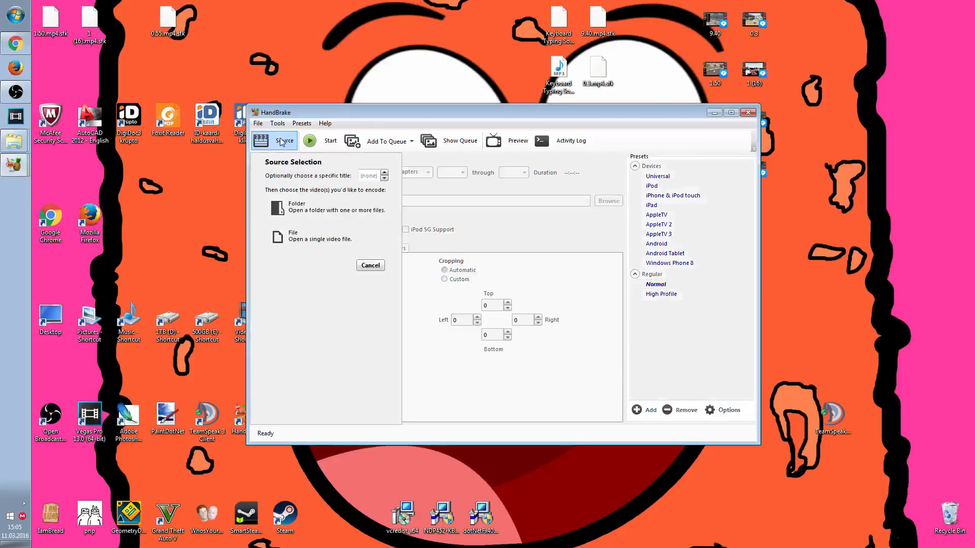
{"action": "mouse_move", "coordinate": [311, 236]}
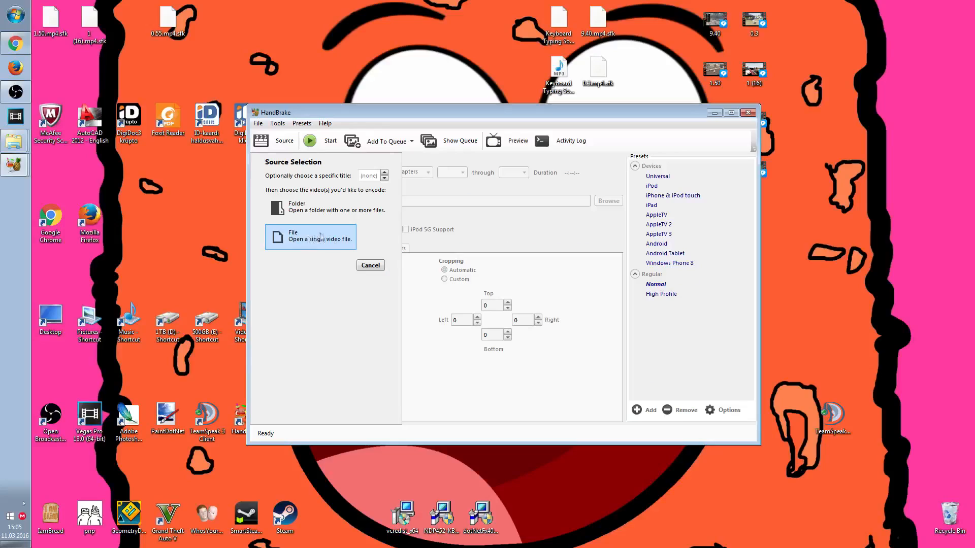
{"action": "left_click", "coordinate": [310, 238]}
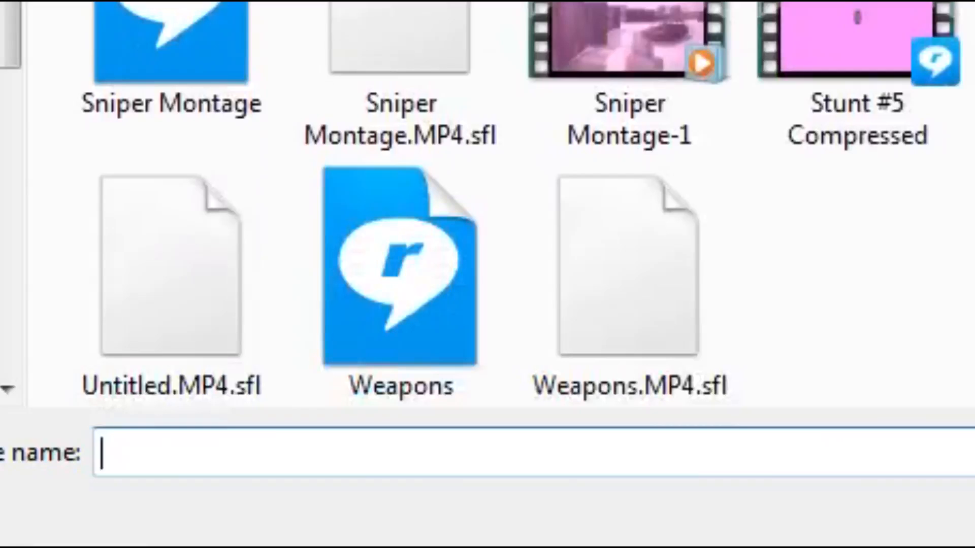
{"action": "left_click", "coordinate": [401, 273]}
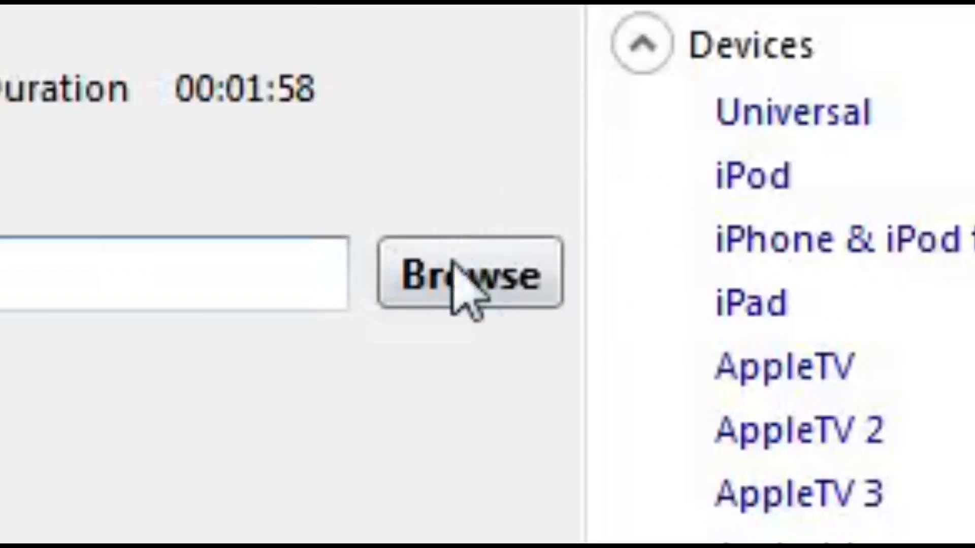
Set the destination to Weapons #1.mp4 in the Finished Videos folder
{"action": "left_click", "coordinate": [470, 275]}
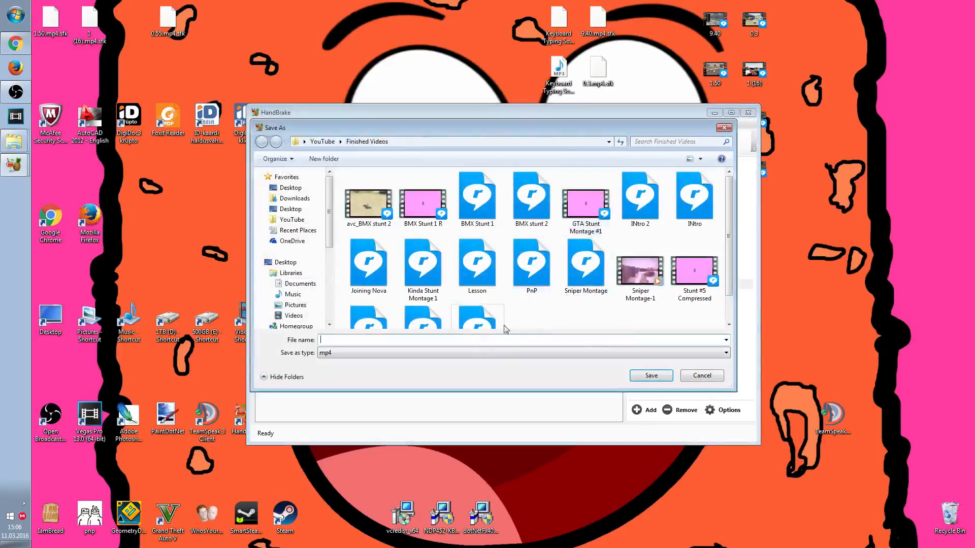
{"action": "scroll", "scroll_direction": "down", "scroll_amount": 3}
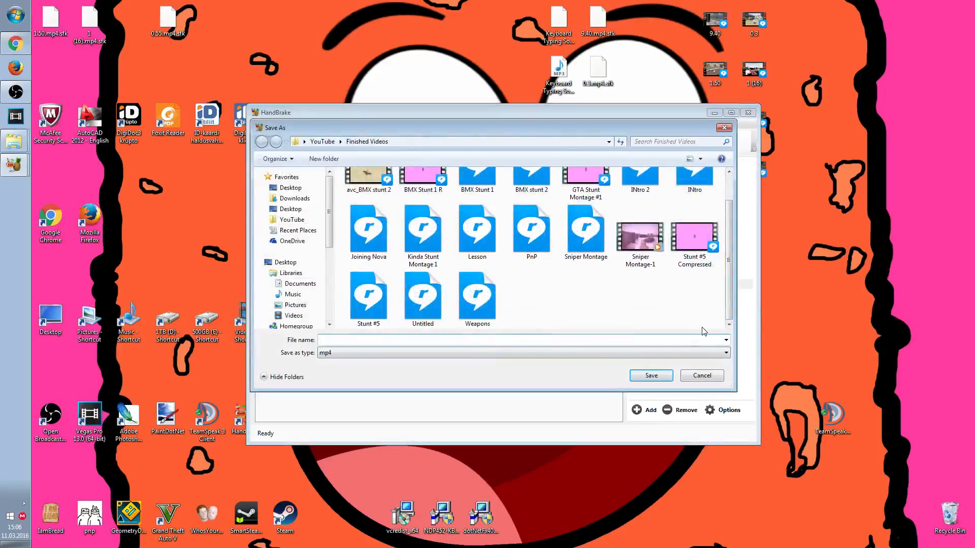
{"action": "type", "text": "Weapons #1"}
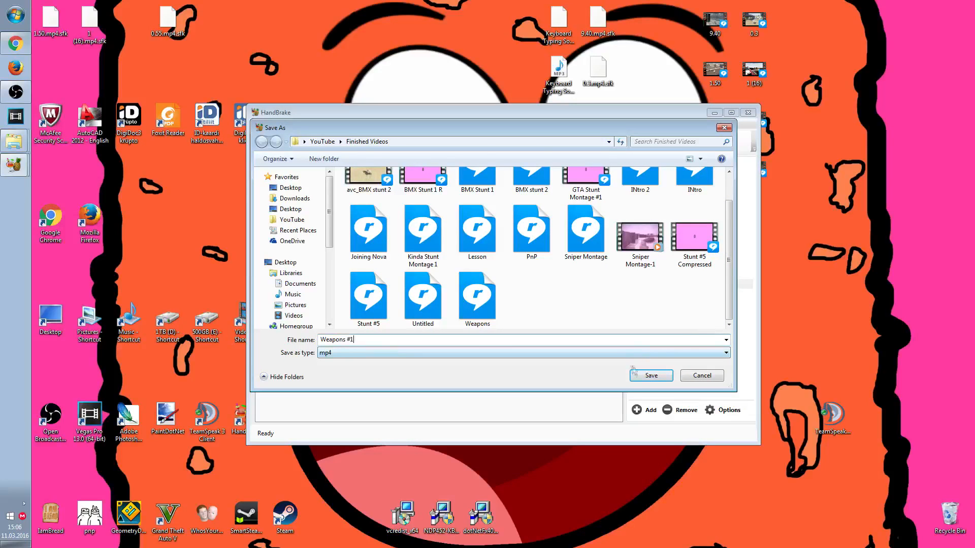
{"action": "left_click", "coordinate": [650, 374]}
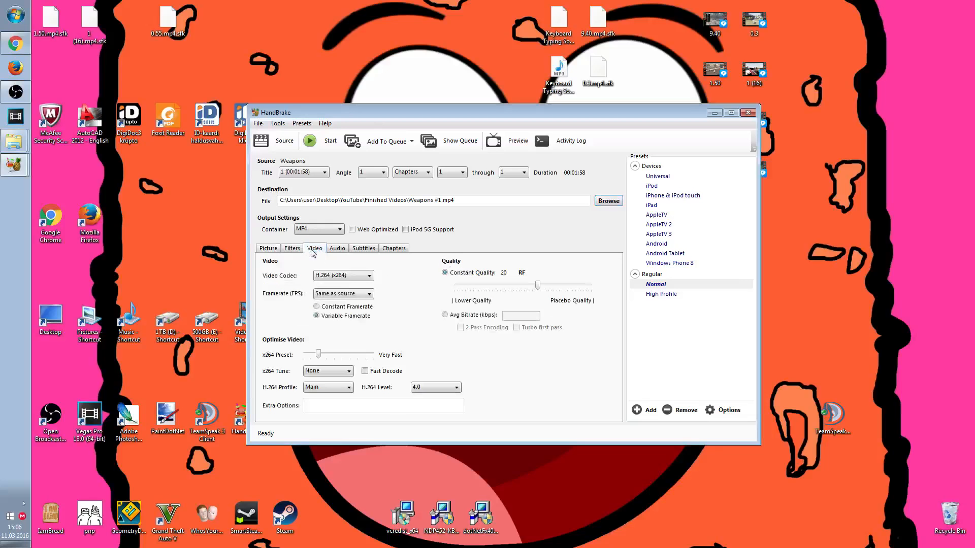
Lower constant quality from RF 20 to 28 and review the Audio, Subtitles and Chapters settings
{"action": "left_click_drag", "start_coordinate": [537, 285], "coordinate": [522, 288]}
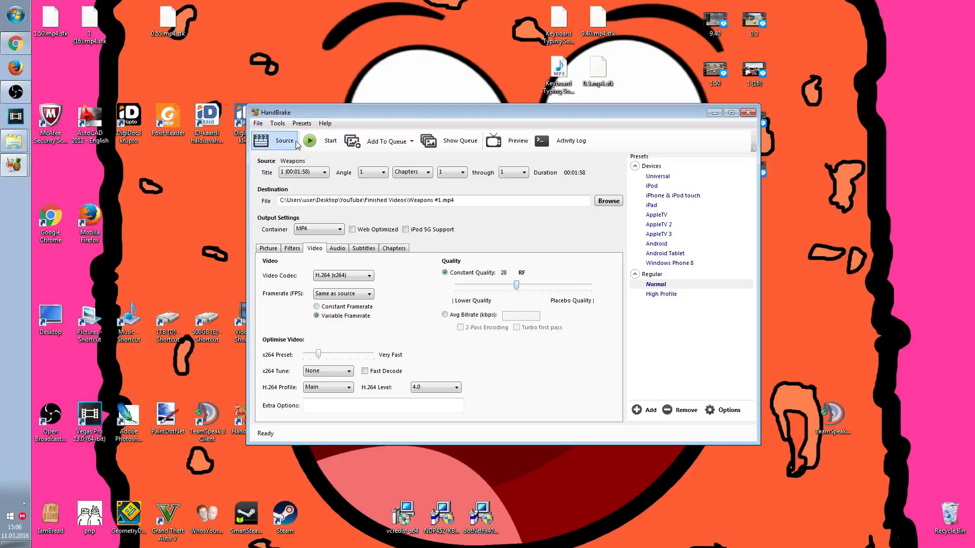
{"action": "mouse_move", "coordinate": [350, 242]}
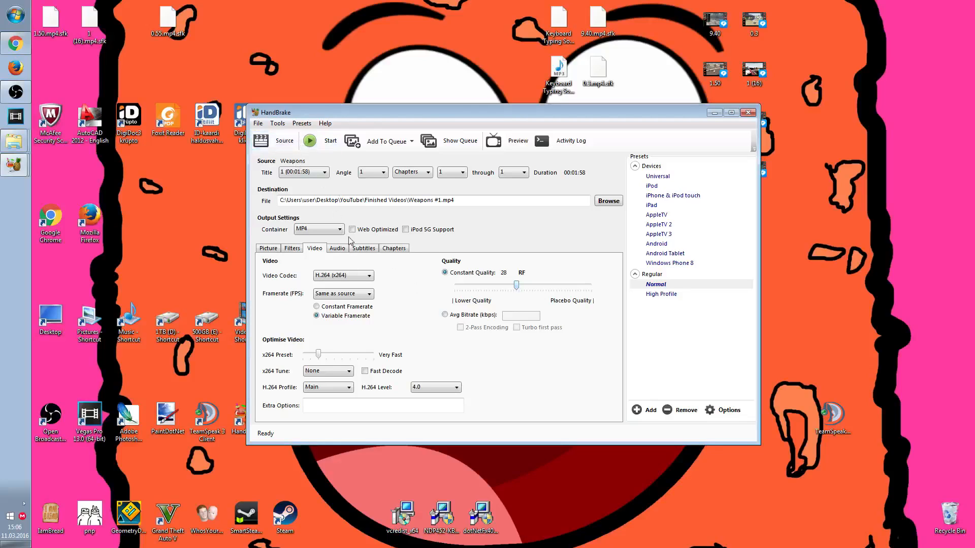
{"action": "left_click", "coordinate": [337, 248]}
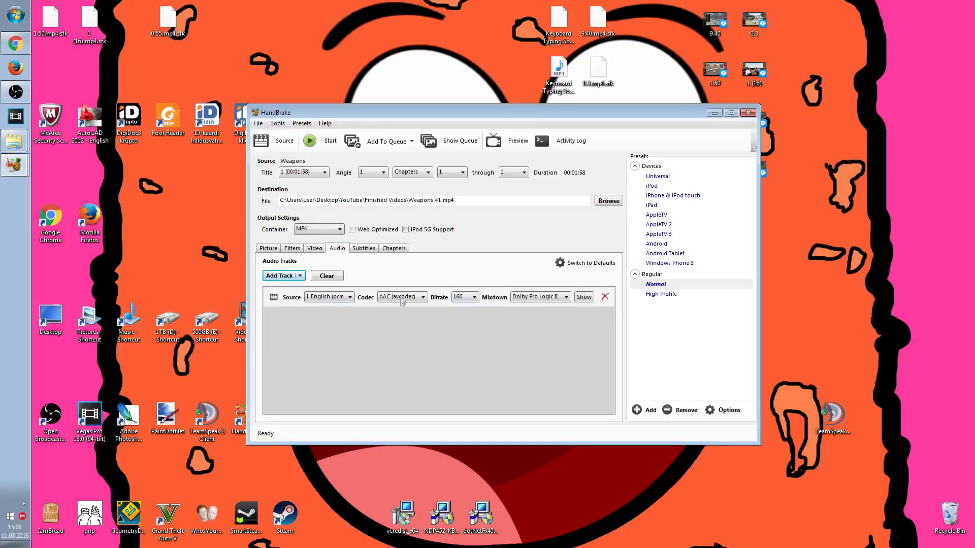
{"action": "left_click", "coordinate": [363, 247]}
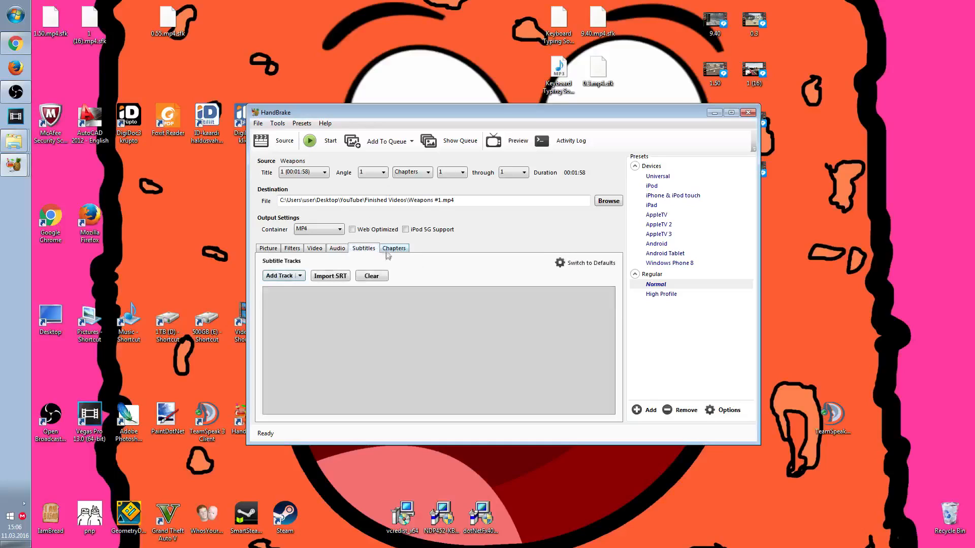
{"action": "left_click", "coordinate": [394, 248]}
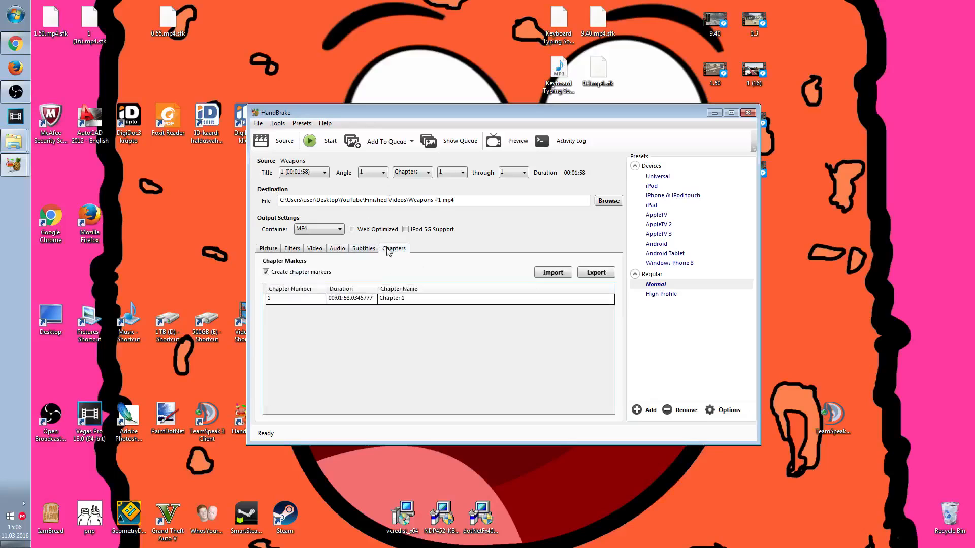
{"action": "left_click", "coordinate": [268, 247]}
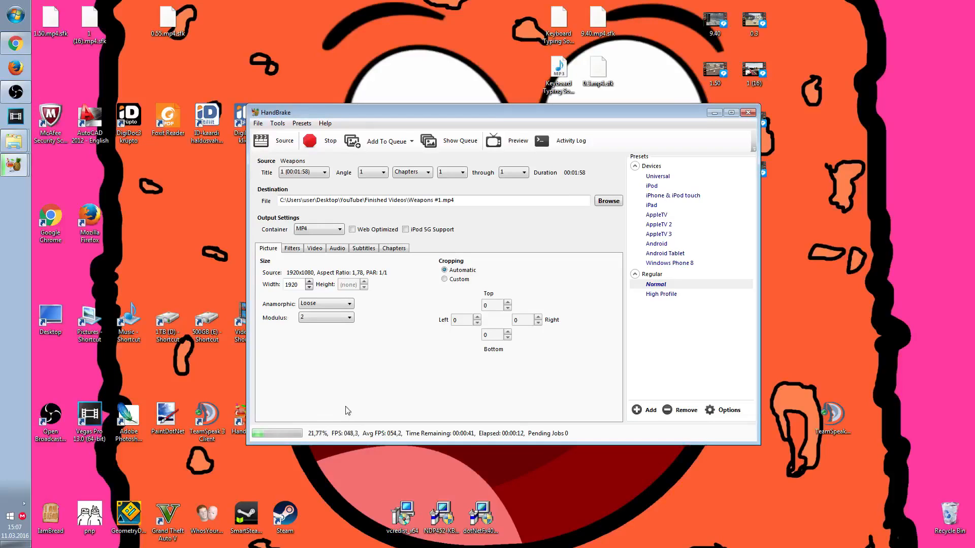
{"action": "mouse_move", "coordinate": [349, 408]}
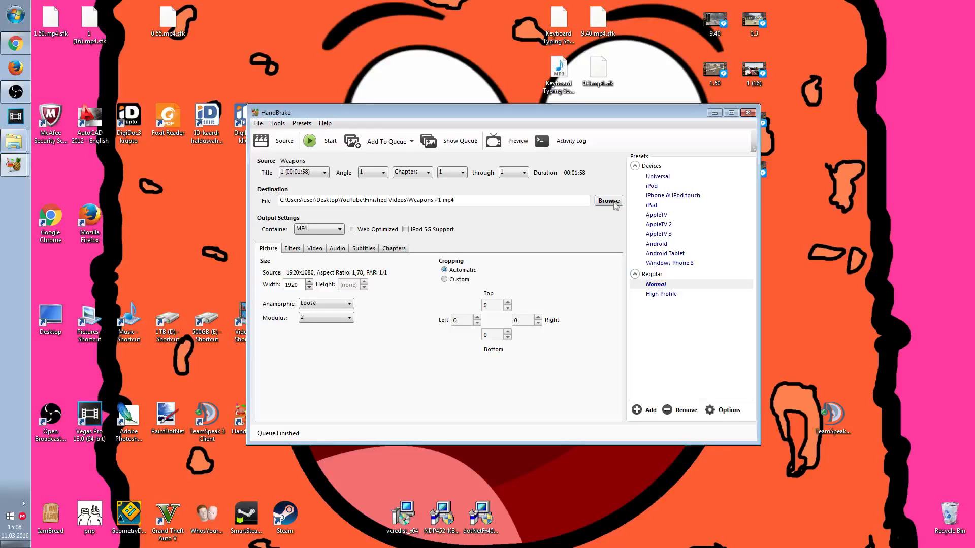
{"action": "mouse_move", "coordinate": [628, 209]}
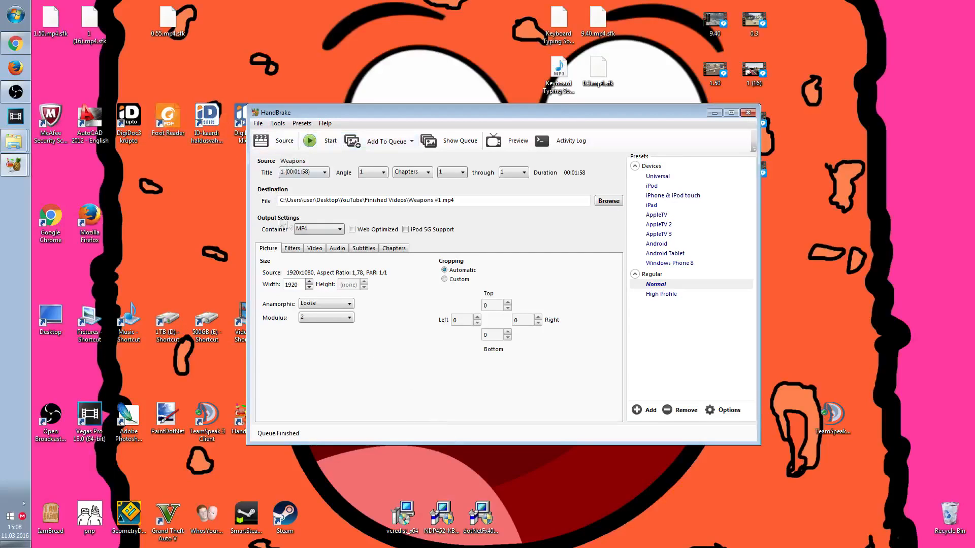
{"action": "mouse_move", "coordinate": [128, 80]}
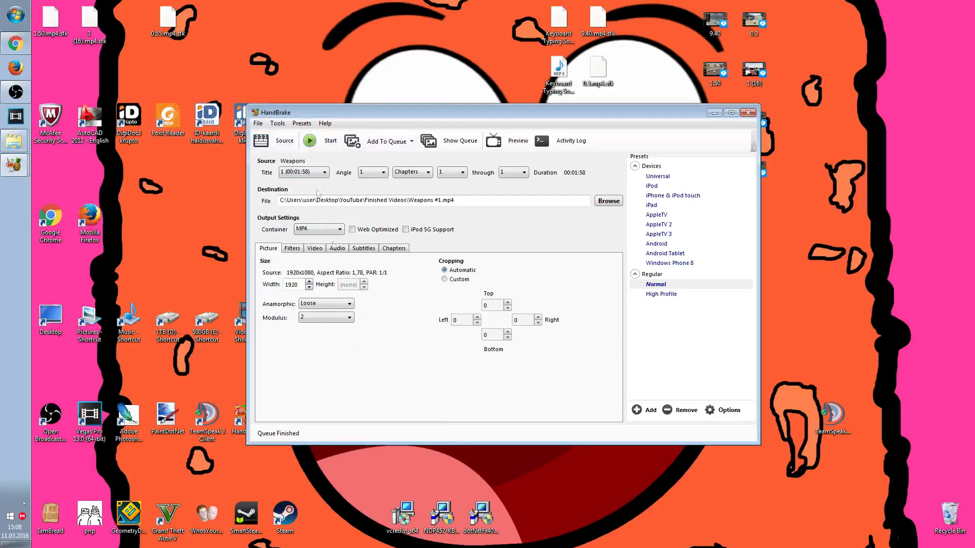
{"action": "mouse_move", "coordinate": [725, 127]}
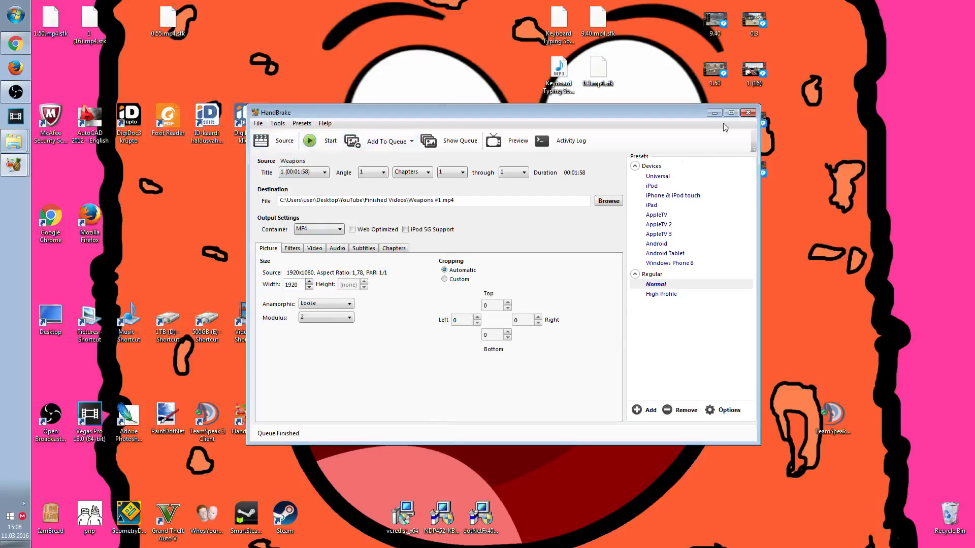
{"action": "mouse_move", "coordinate": [724, 210]}
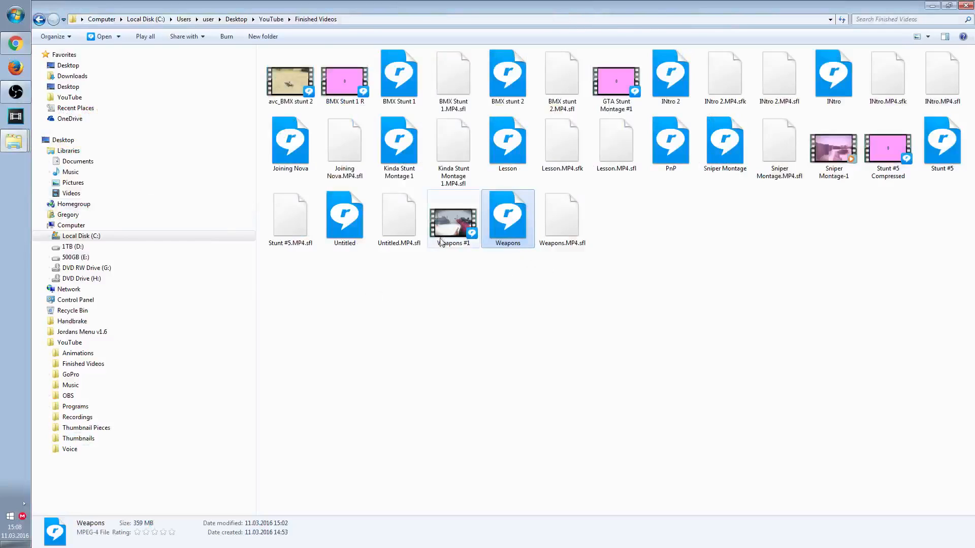
Open Properties for Weapons and Weapons #1 and arrange both windows side by side
{"action": "left_click", "coordinate": [508, 217]}
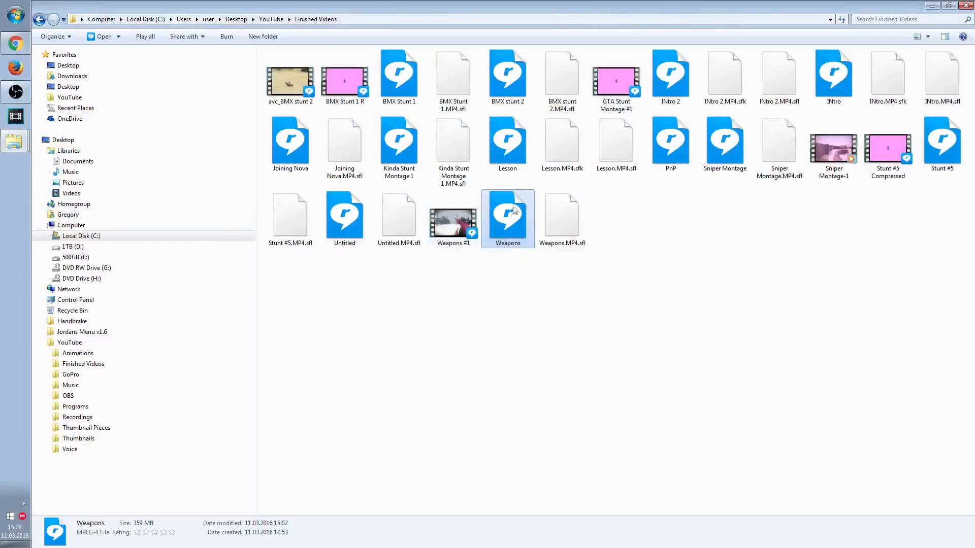
{"action": "right_click", "coordinate": [508, 218]}
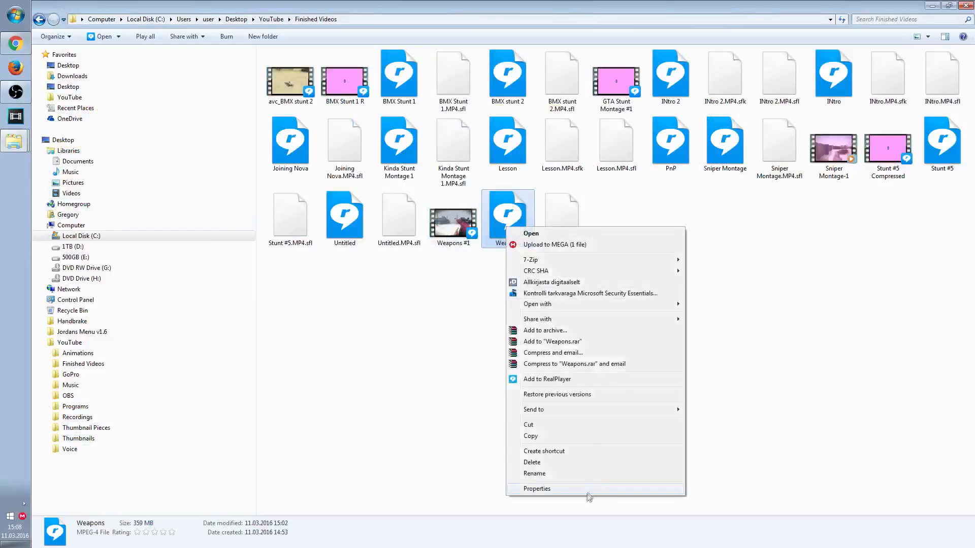
{"action": "left_click", "coordinate": [536, 488]}
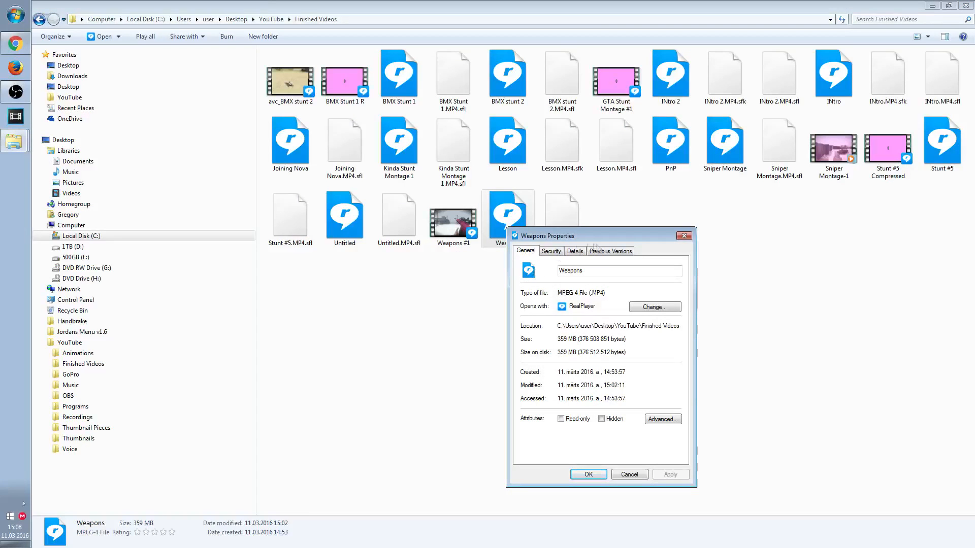
{"action": "left_click_drag", "start_coordinate": [547, 236], "coordinate": [759, 180]}
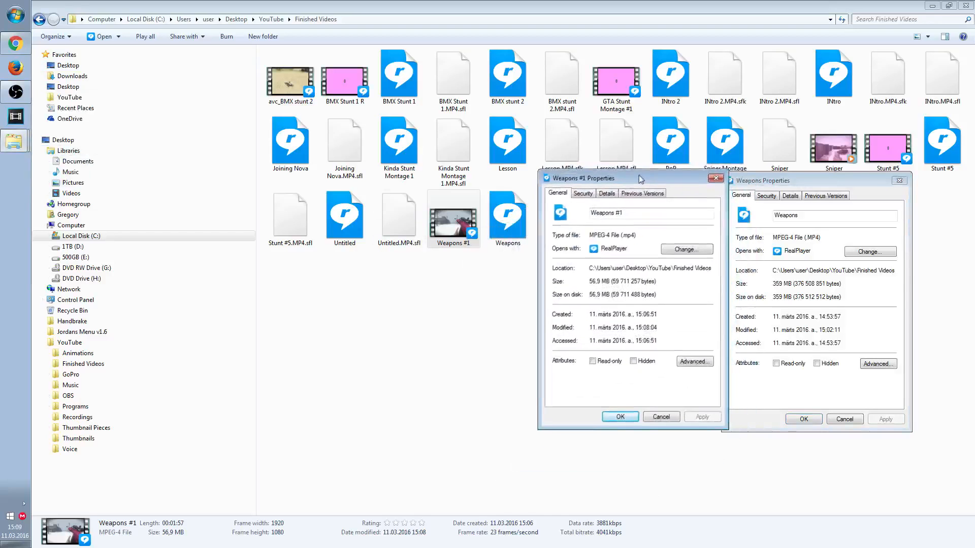
{"action": "left_click_drag", "start_coordinate": [641, 179], "coordinate": [634, 183]}
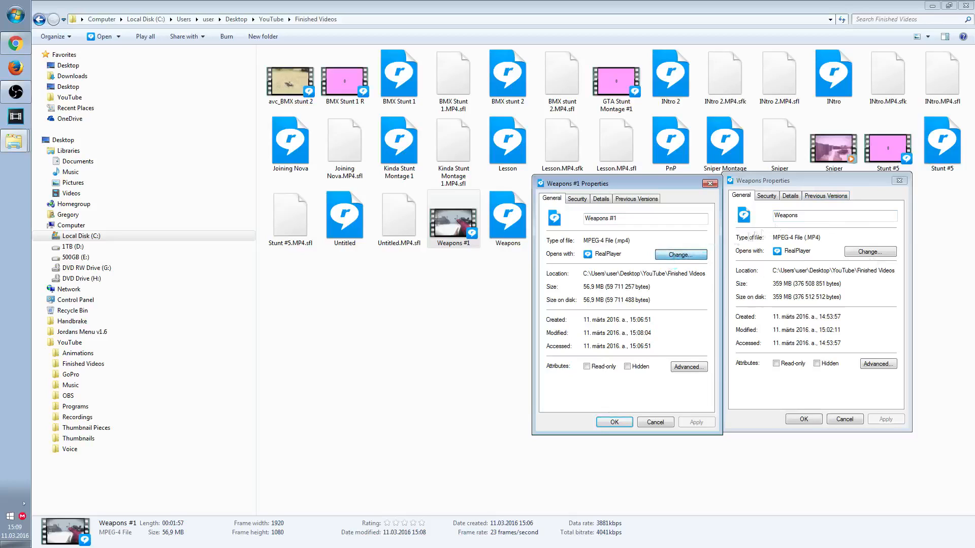
Change the opening program for Weapons #1 to Windows Media Player and confirm
{"action": "left_click", "coordinate": [679, 254]}
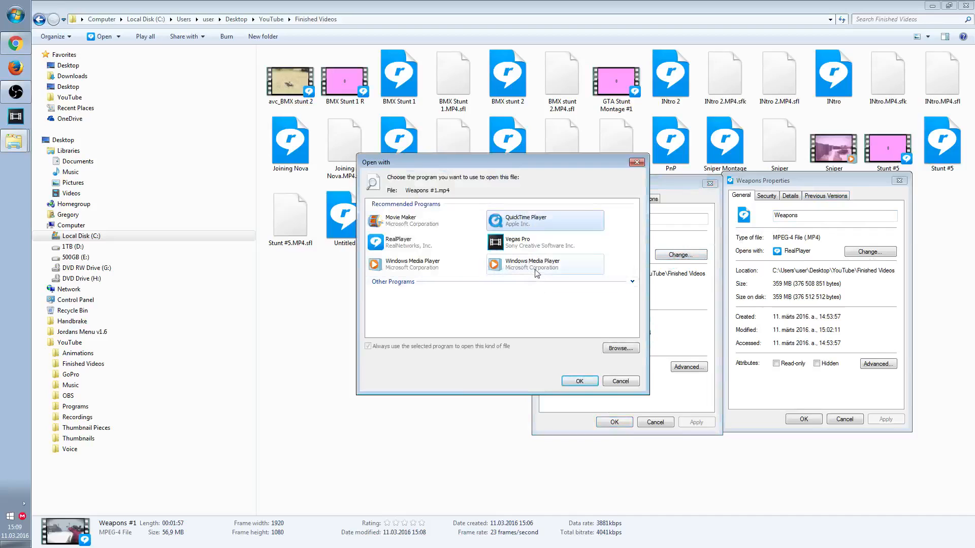
{"action": "left_click", "coordinate": [544, 264]}
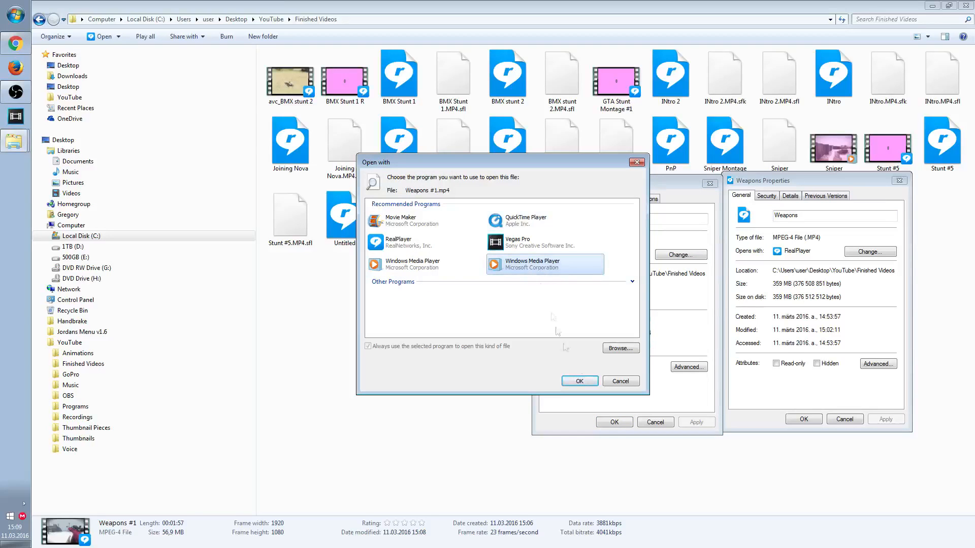
{"action": "left_click", "coordinate": [578, 380]}
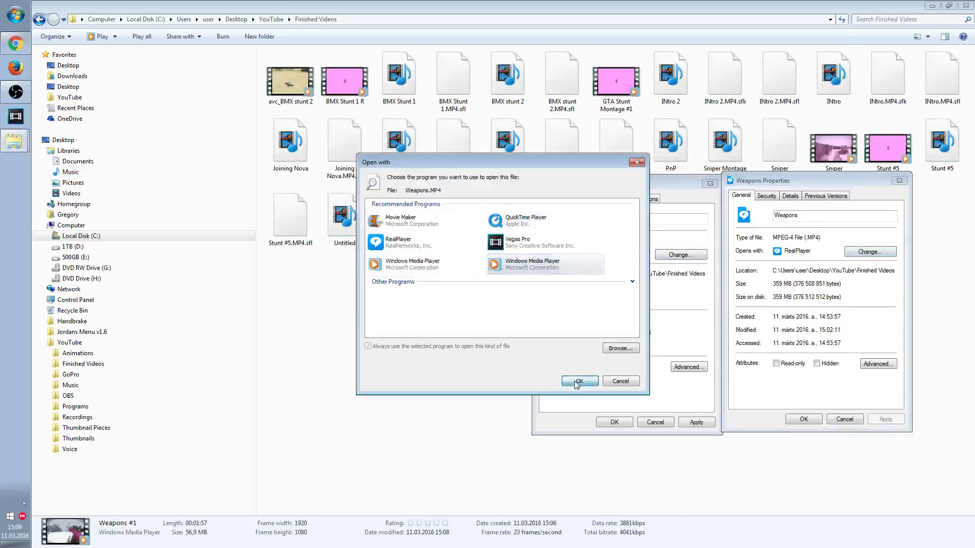
{"action": "left_click", "coordinate": [578, 381]}
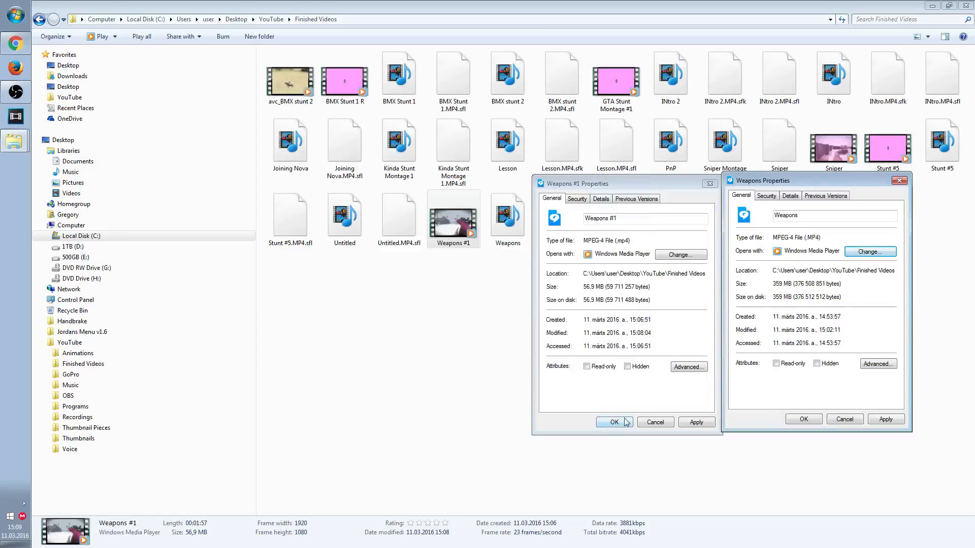